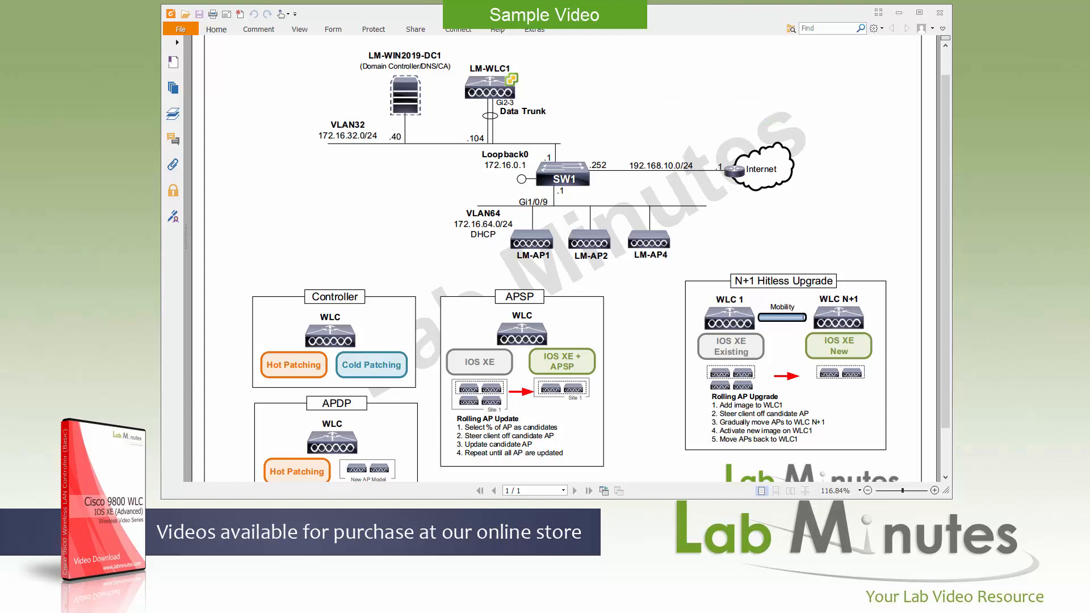
mouse_move(560, 124)
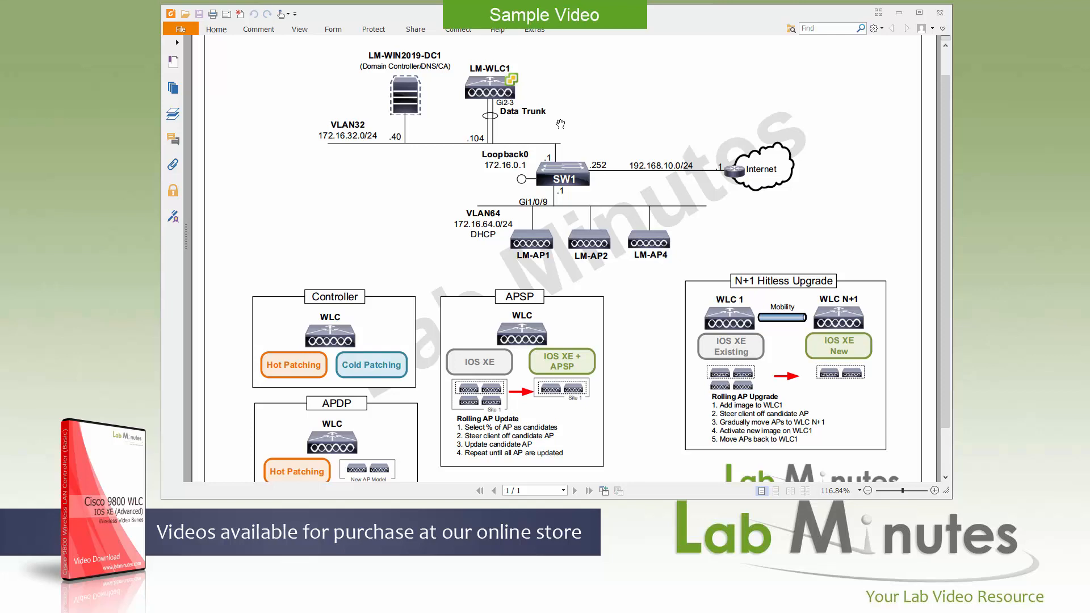
mouse_move(532, 112)
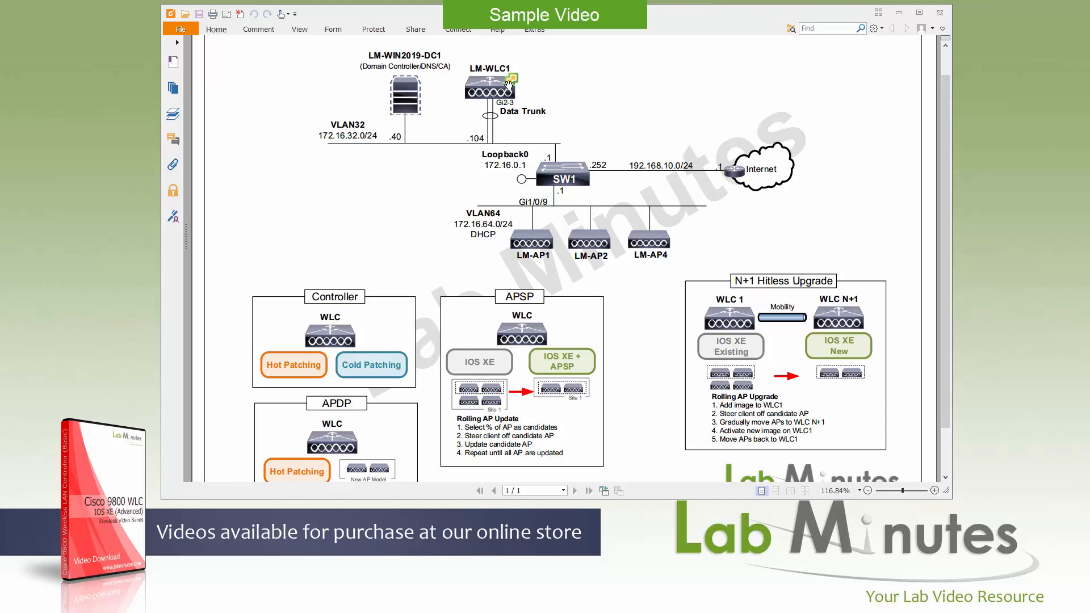
mouse_move(528, 80)
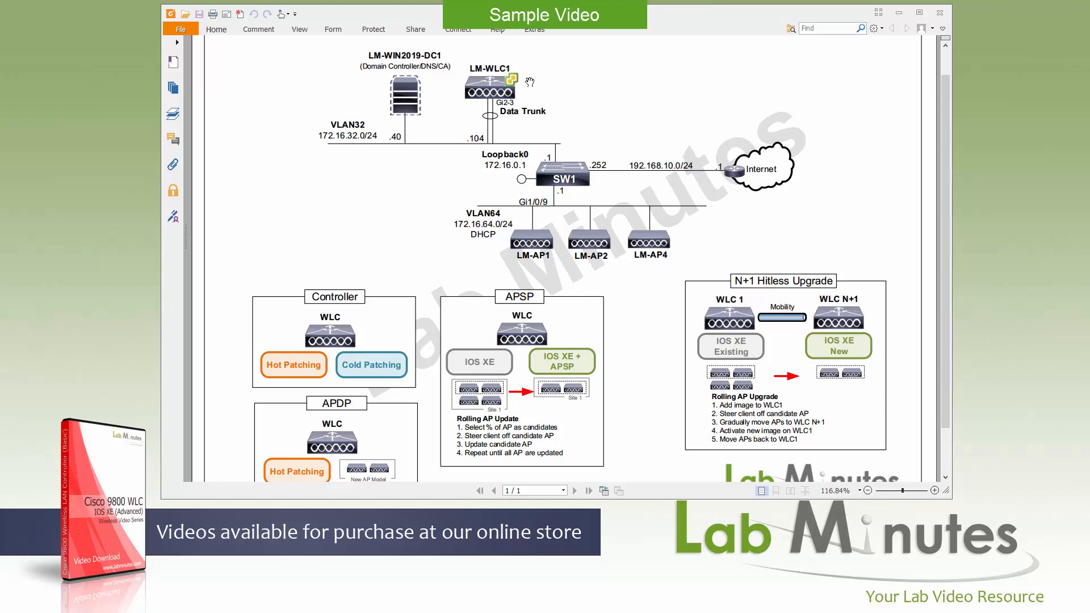
mouse_move(497, 133)
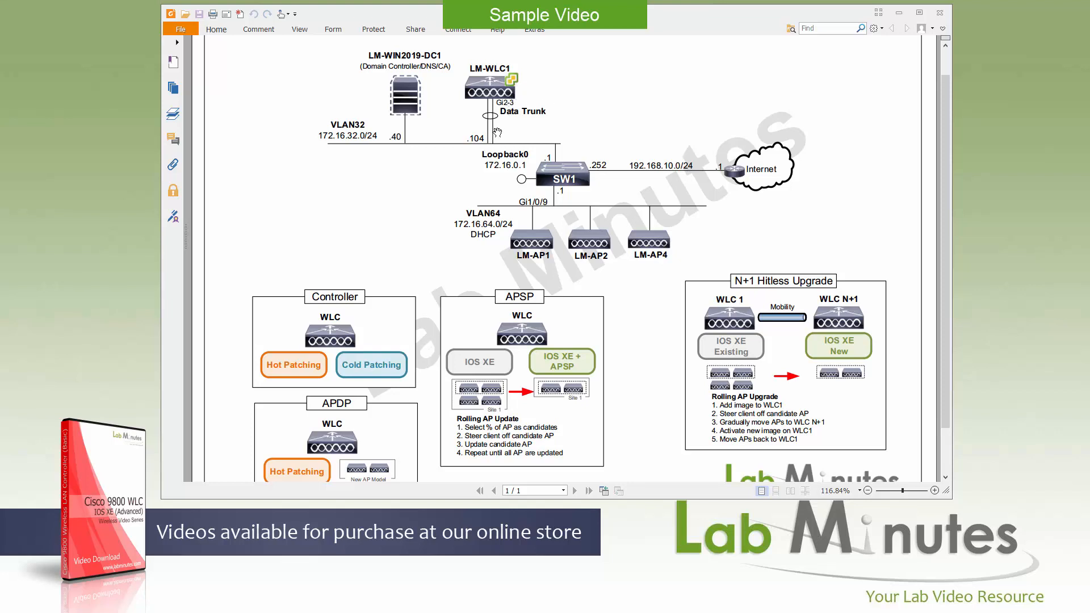
mouse_move(475, 151)
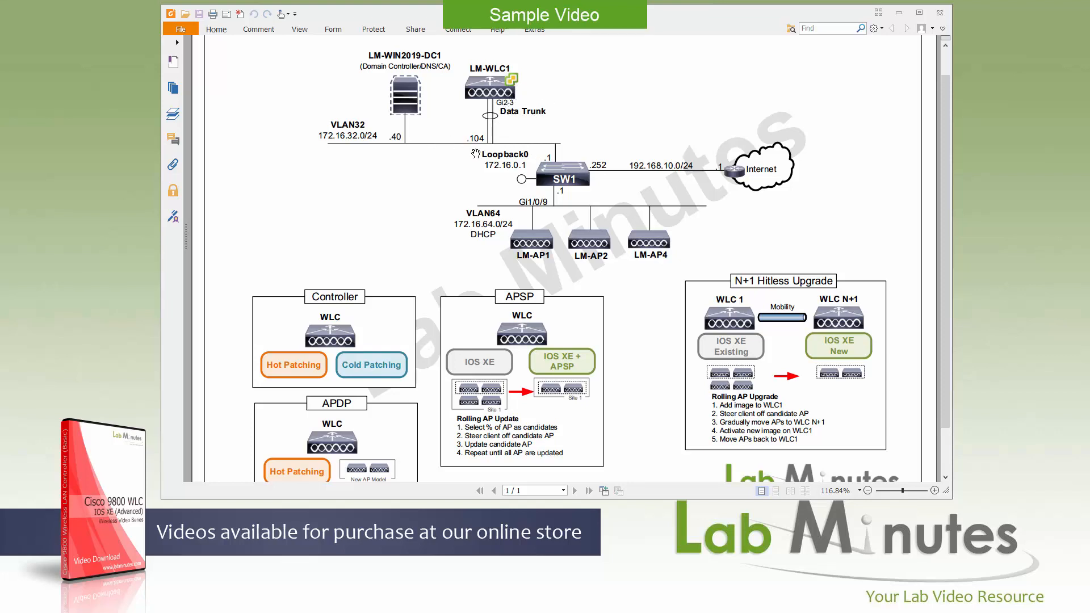
mouse_move(458, 124)
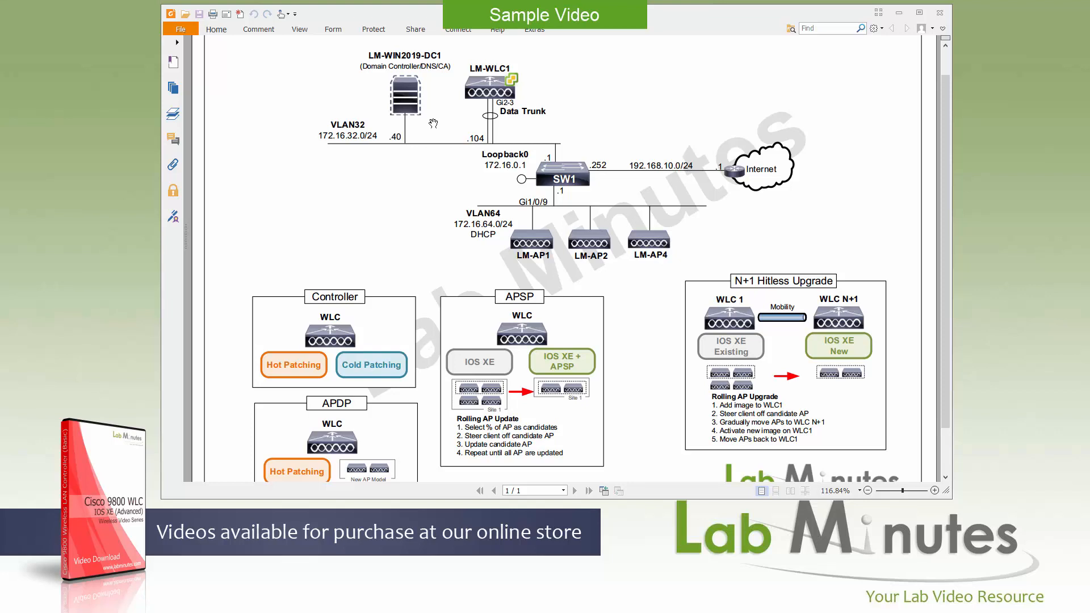
mouse_move(438, 112)
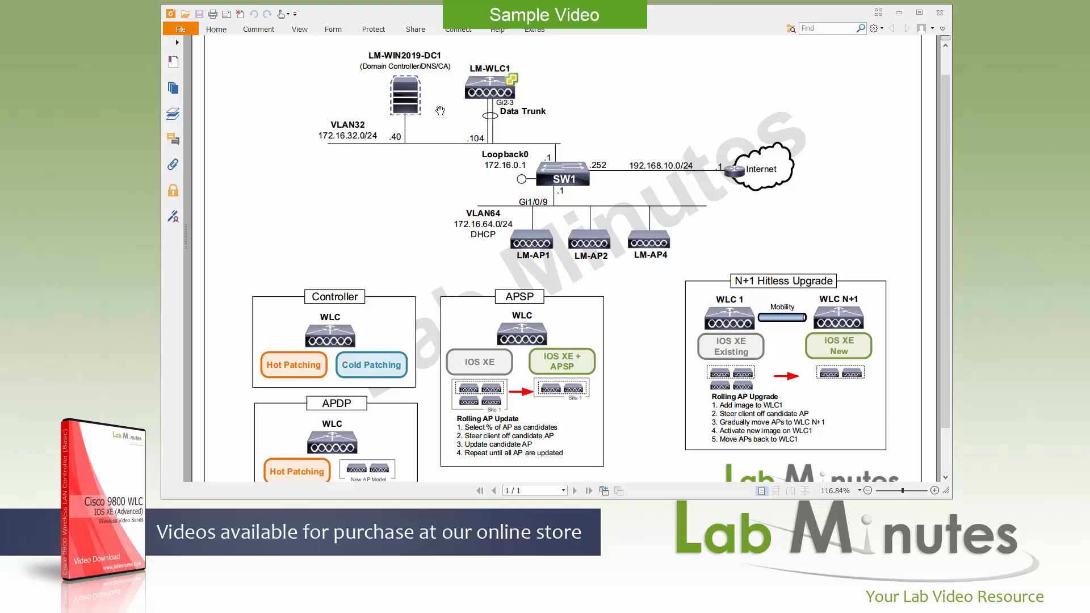
mouse_move(380, 161)
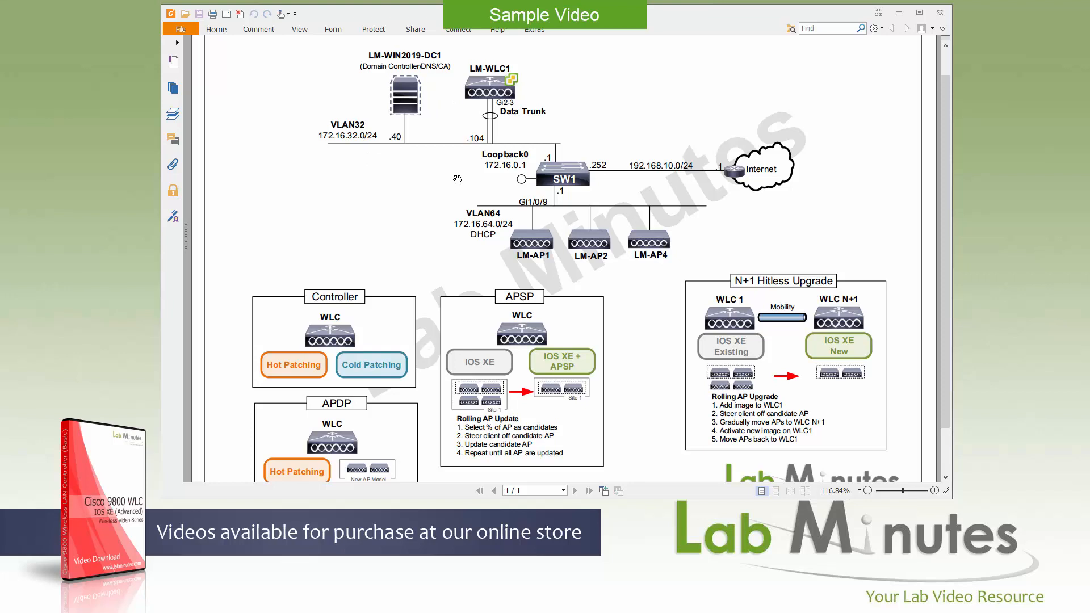
mouse_move(439, 180)
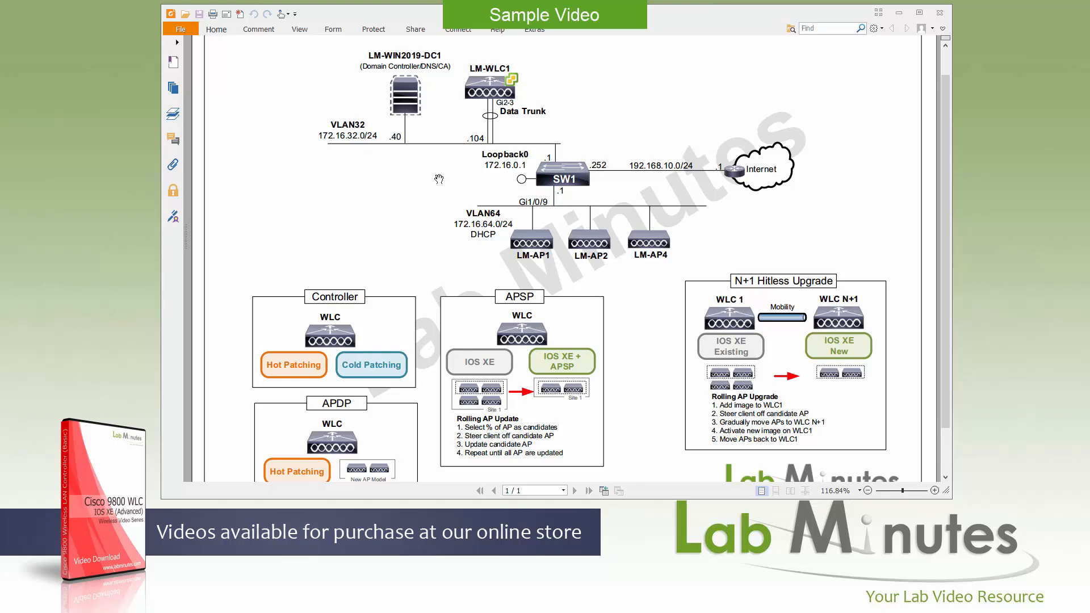
mouse_move(474, 198)
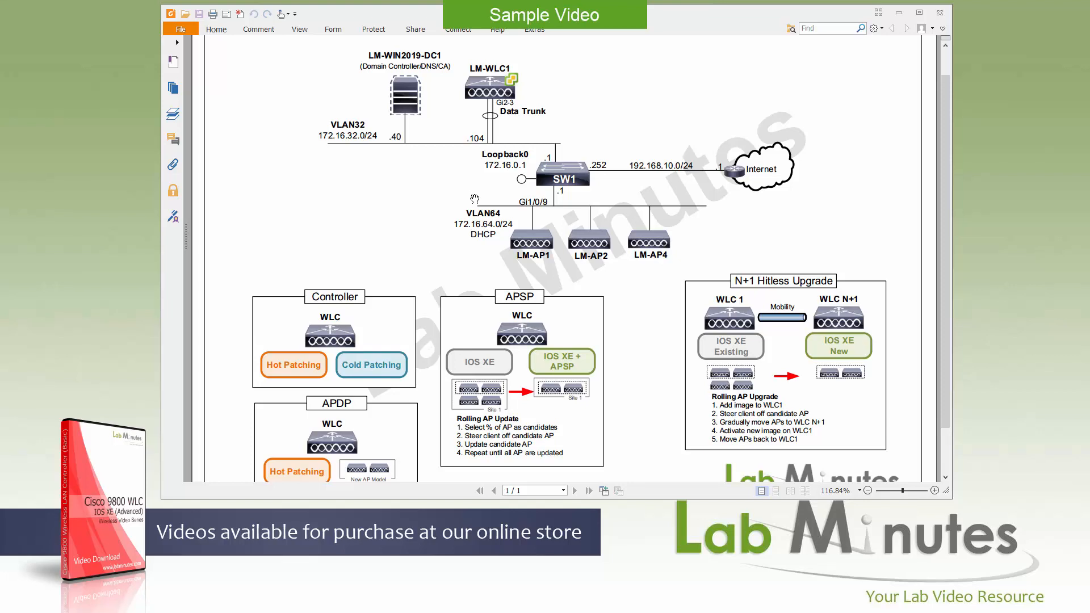
mouse_move(470, 186)
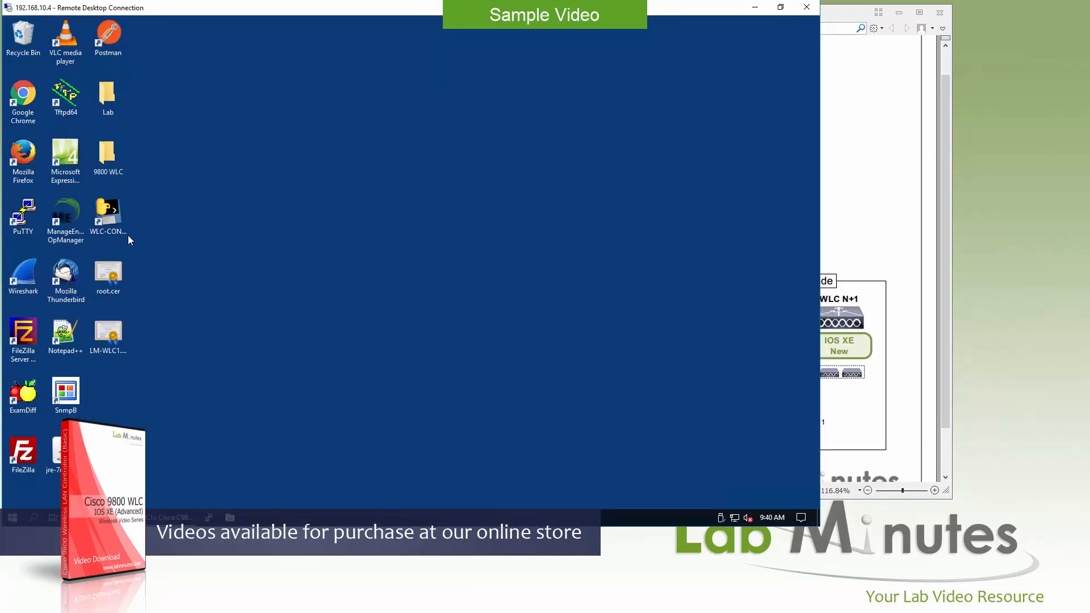
- Run WLC-CONFIG.exe from the jump box desktop to capture the LM-WLC1 startup config
left_click(108, 213)
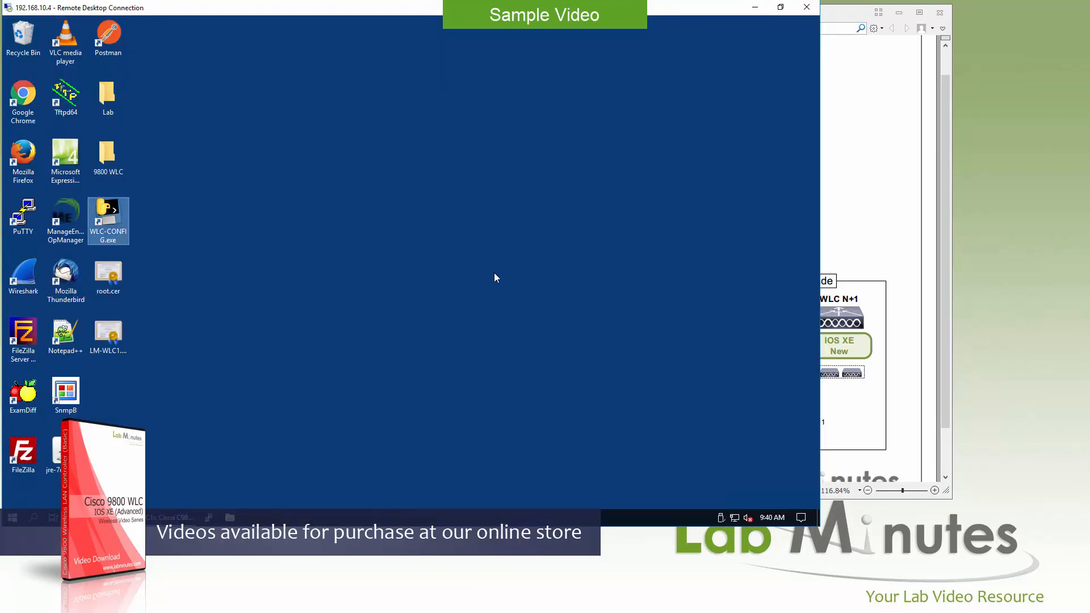
double_click(108, 217)
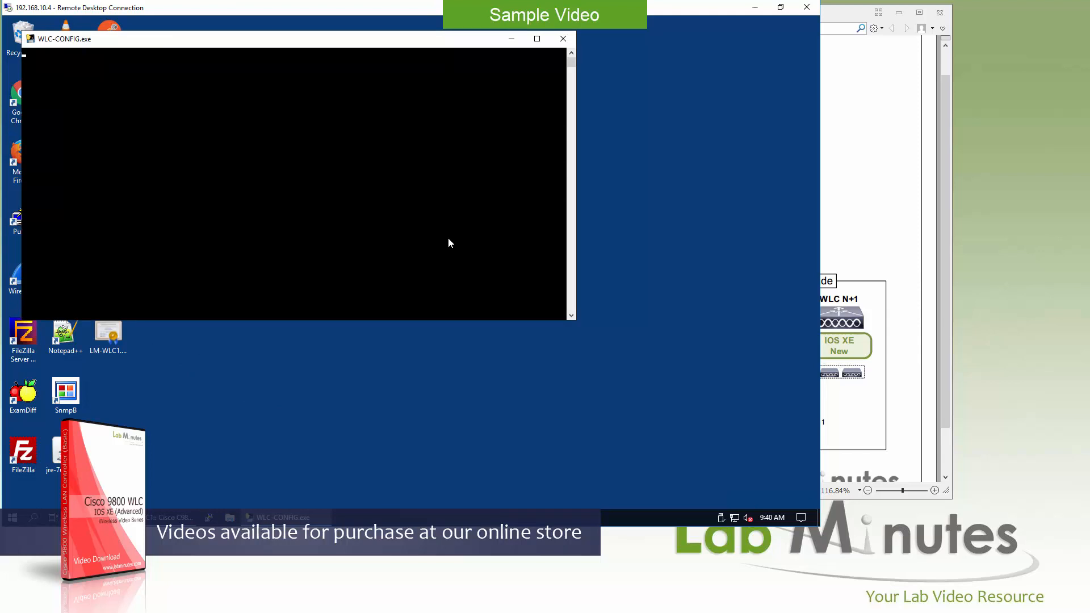
left_click(562, 38)
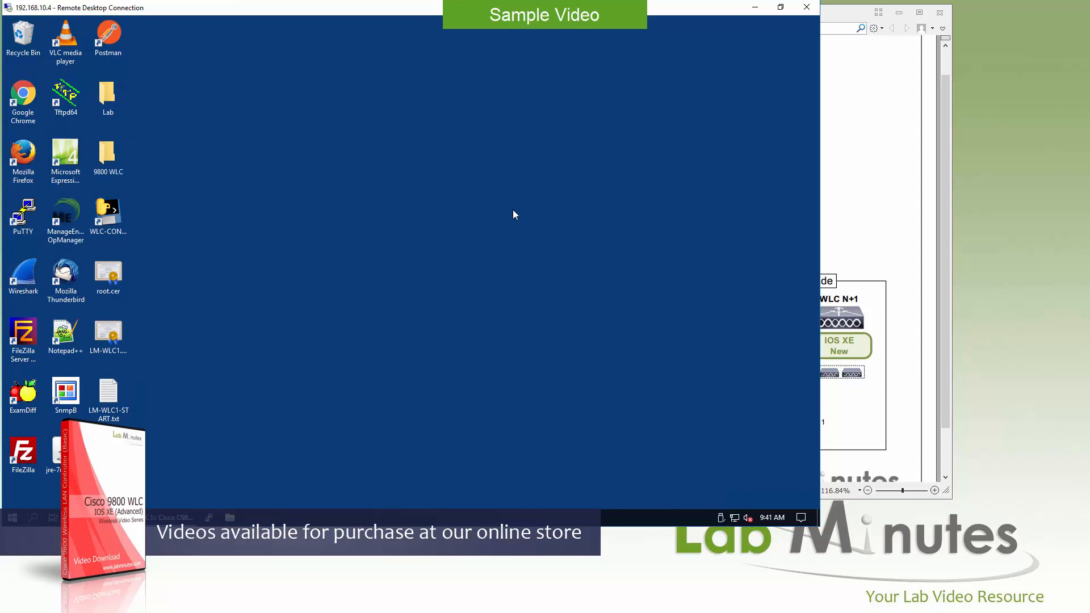
mouse_move(469, 240)
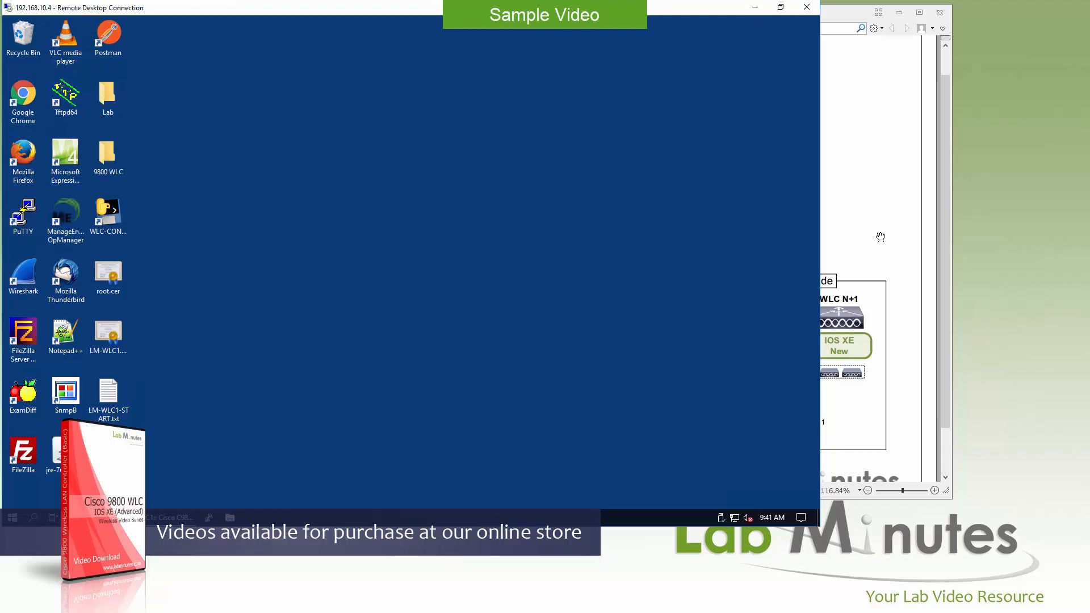
mouse_move(582, 237)
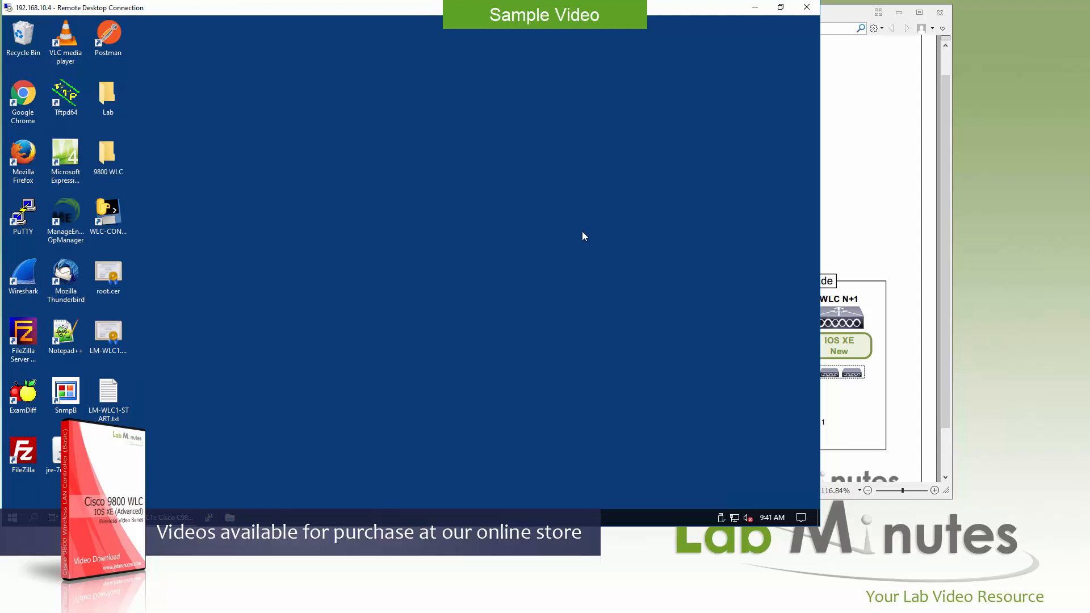
mouse_move(614, 236)
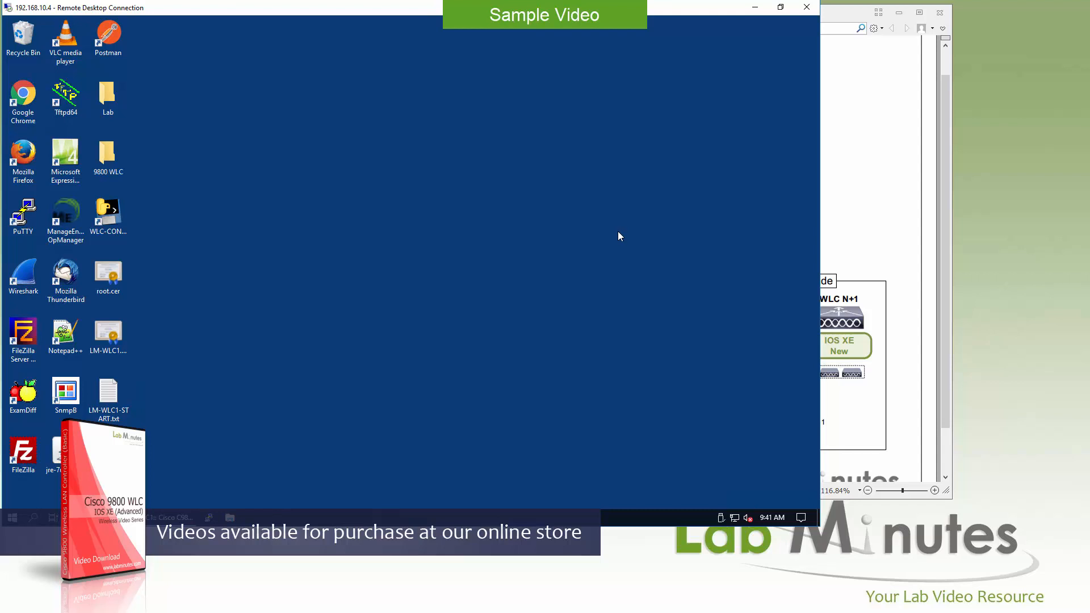
mouse_move(625, 239)
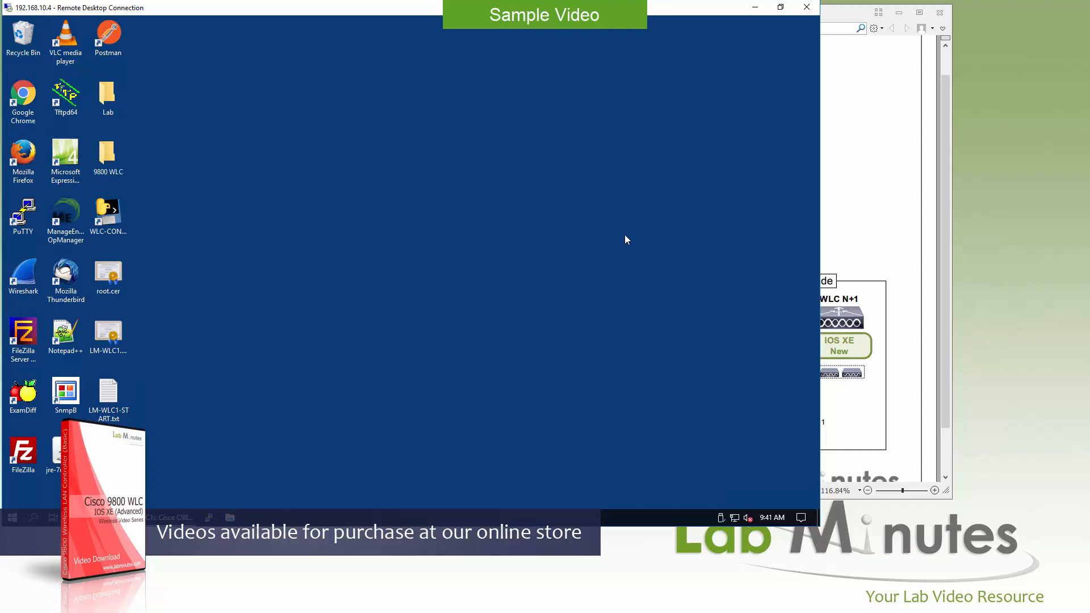
mouse_move(583, 247)
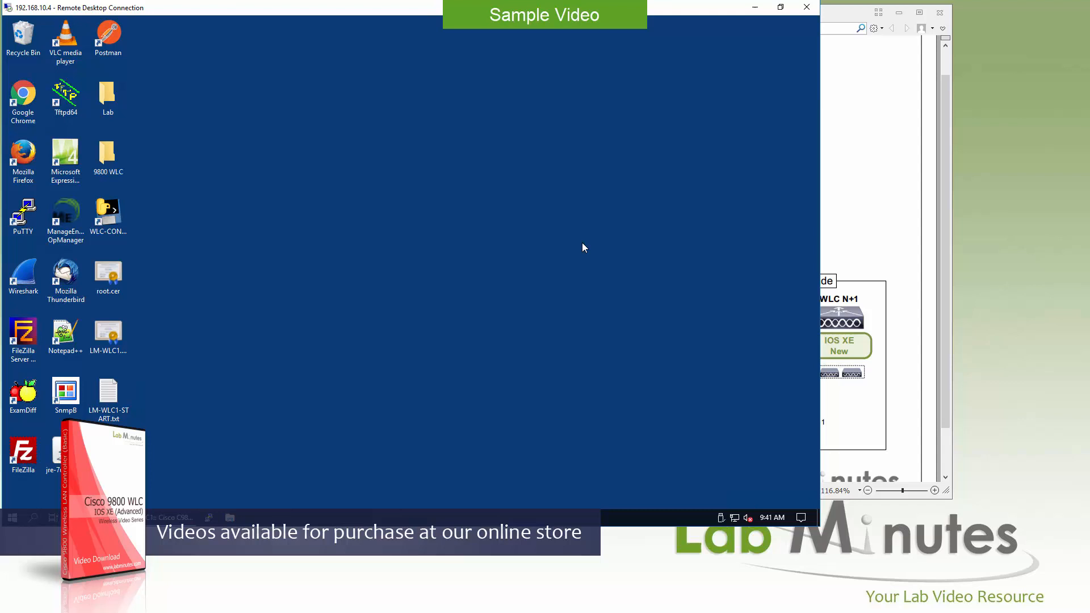
mouse_move(589, 248)
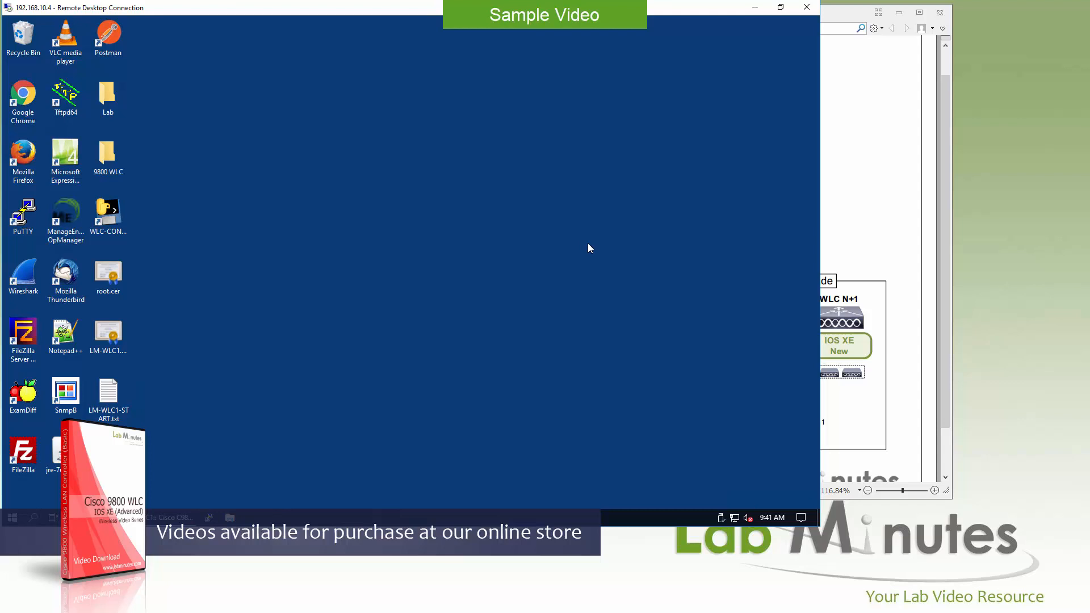
mouse_move(594, 252)
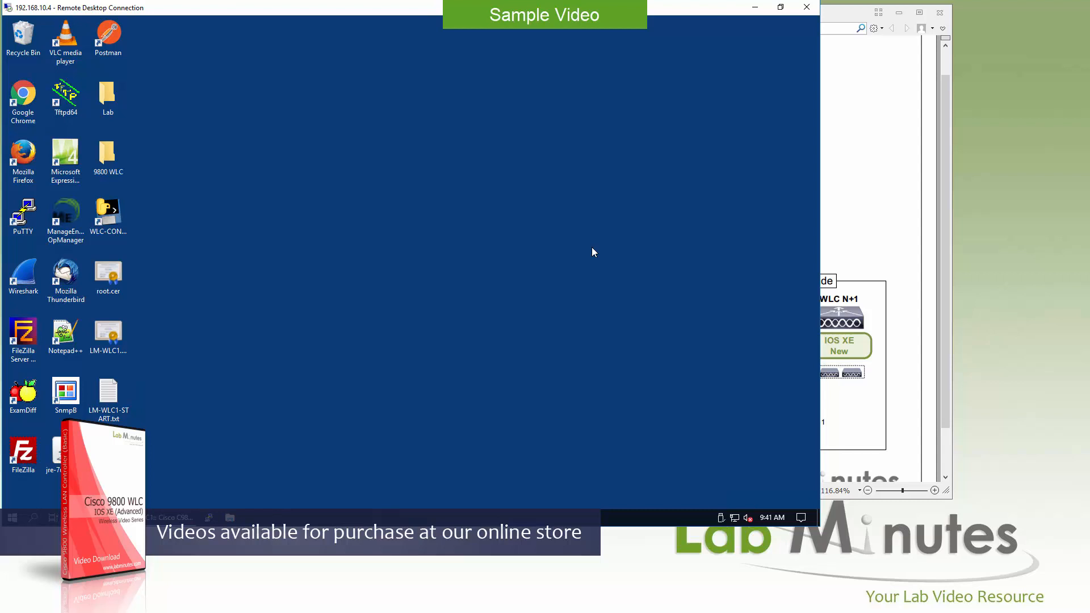
mouse_move(578, 264)
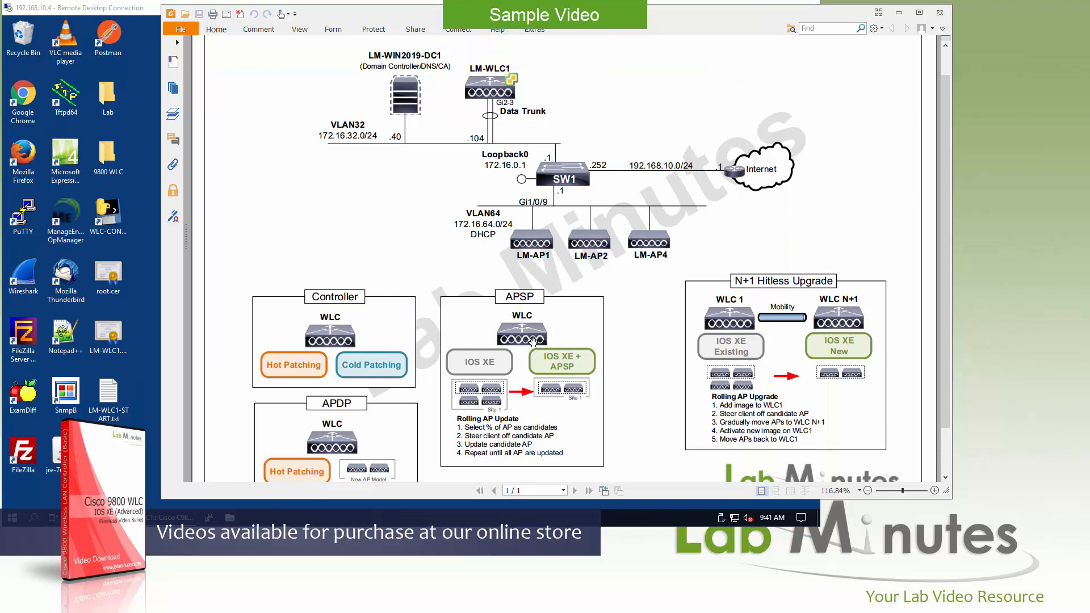
mouse_move(327, 315)
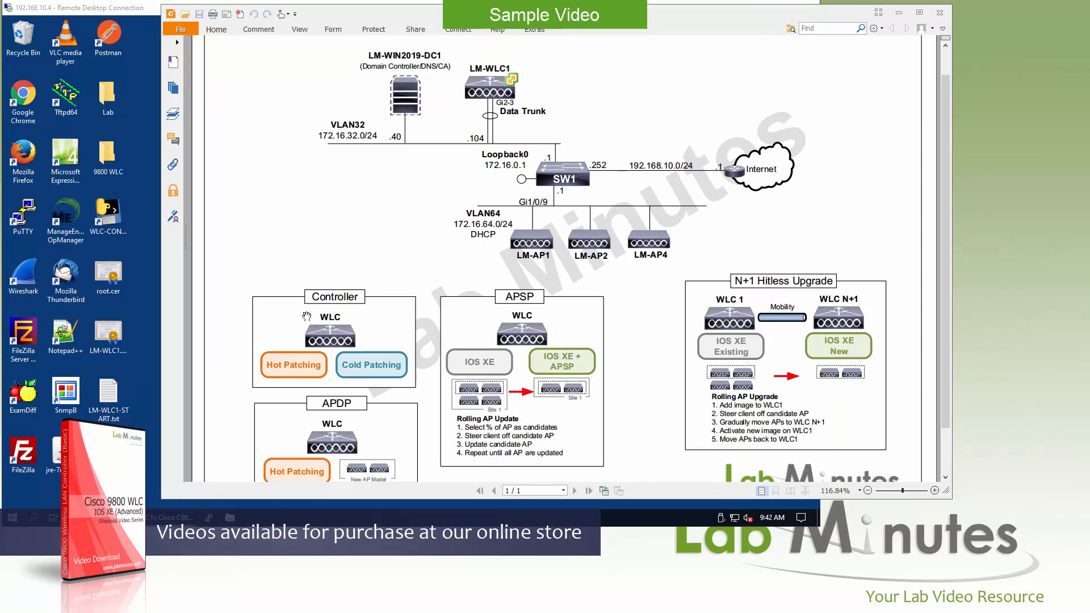
mouse_move(375, 326)
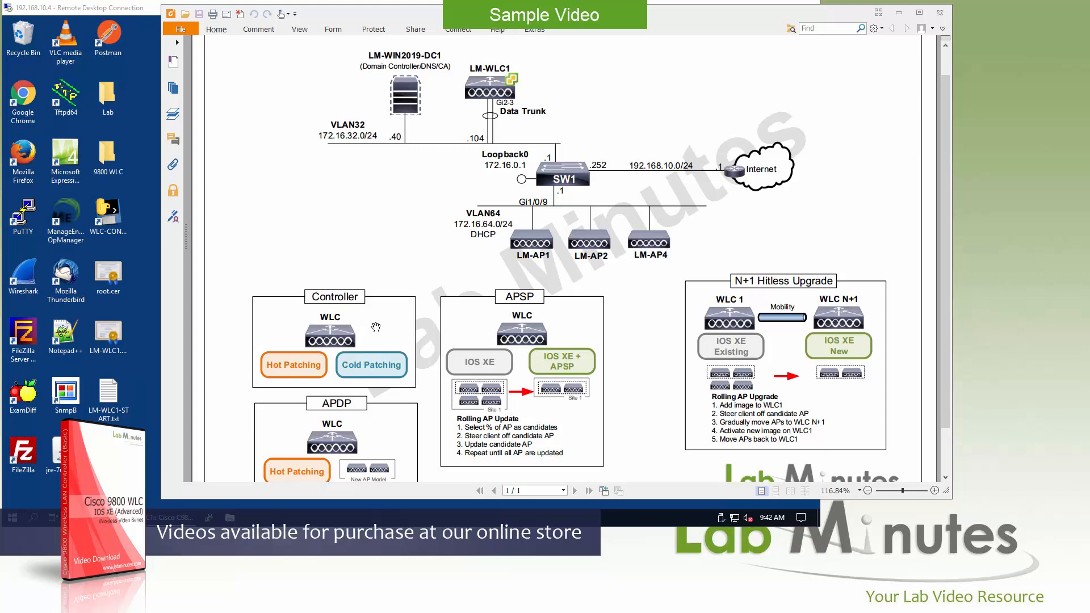
mouse_move(356, 438)
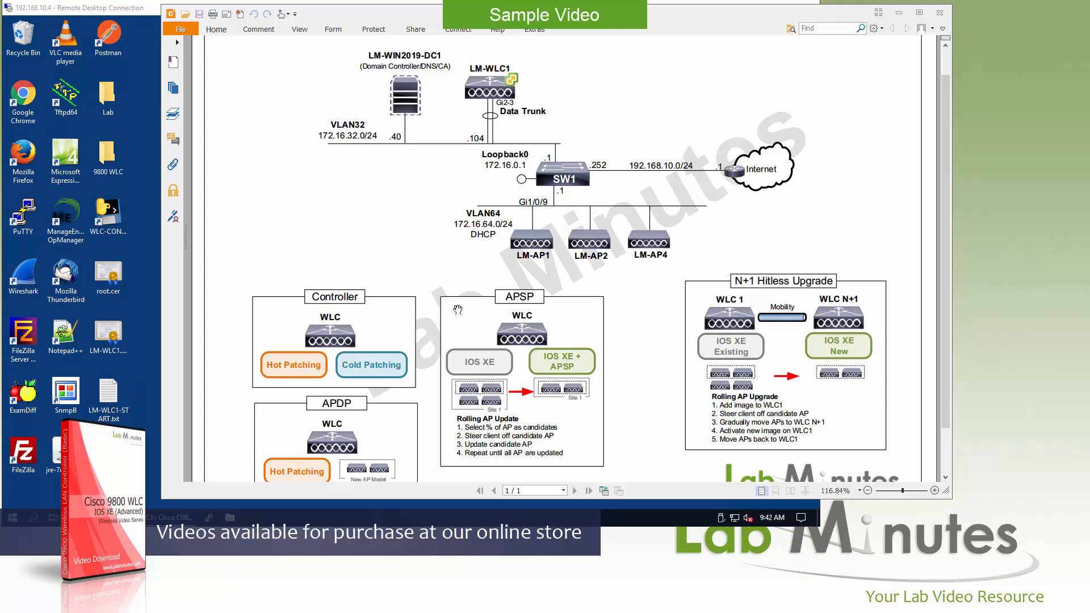
mouse_move(593, 282)
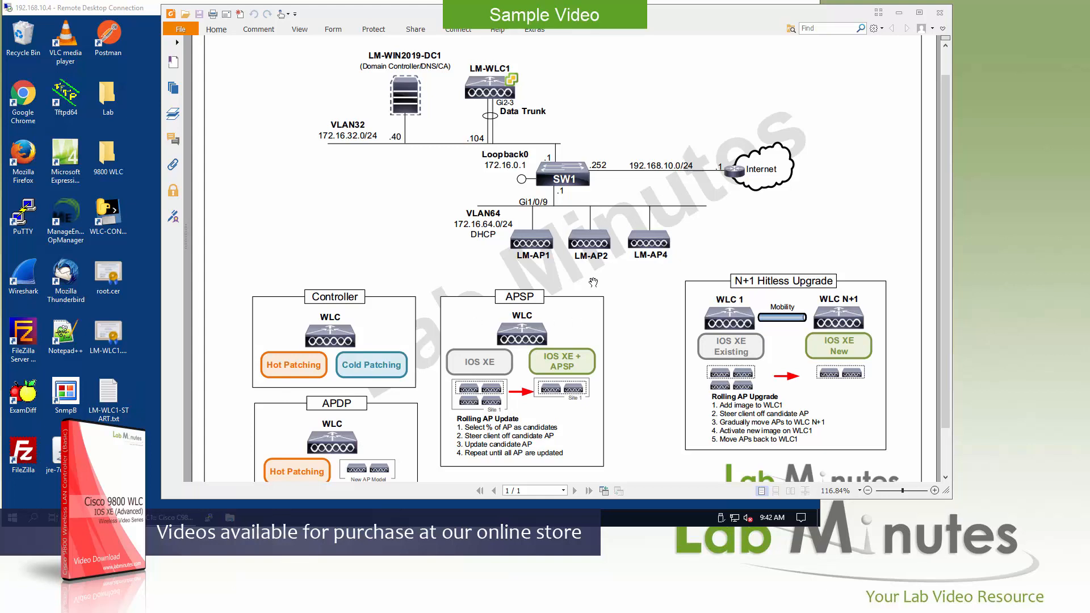
mouse_move(616, 310)
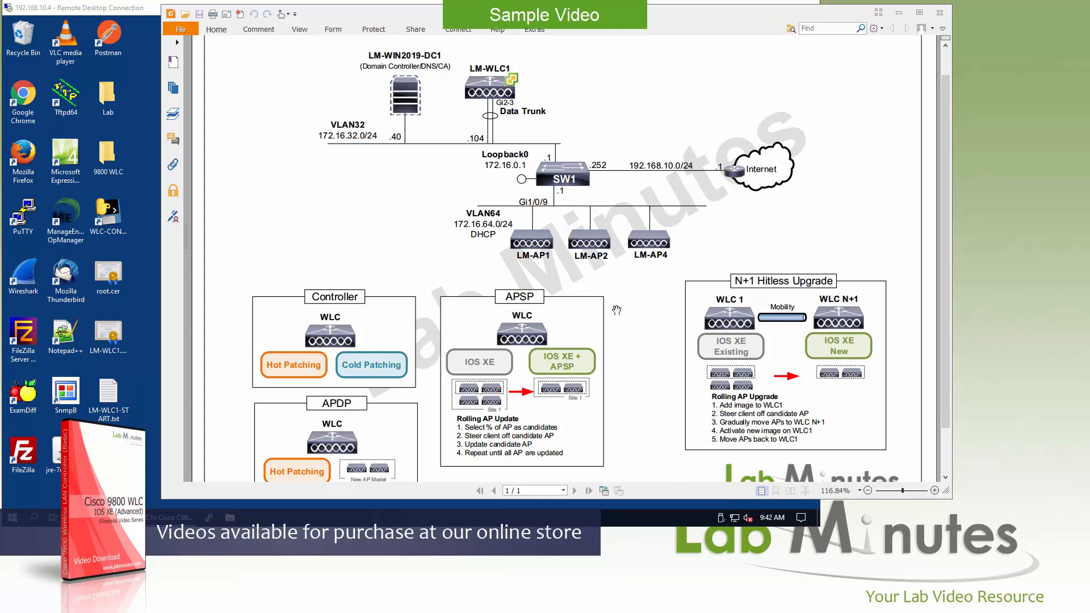
mouse_move(582, 318)
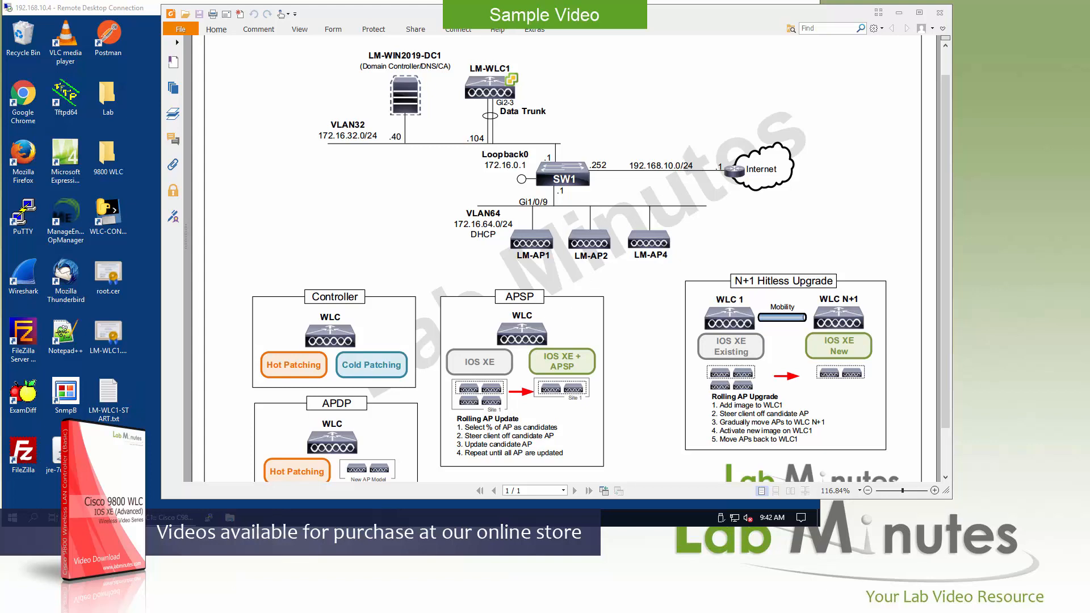
mouse_move(301, 353)
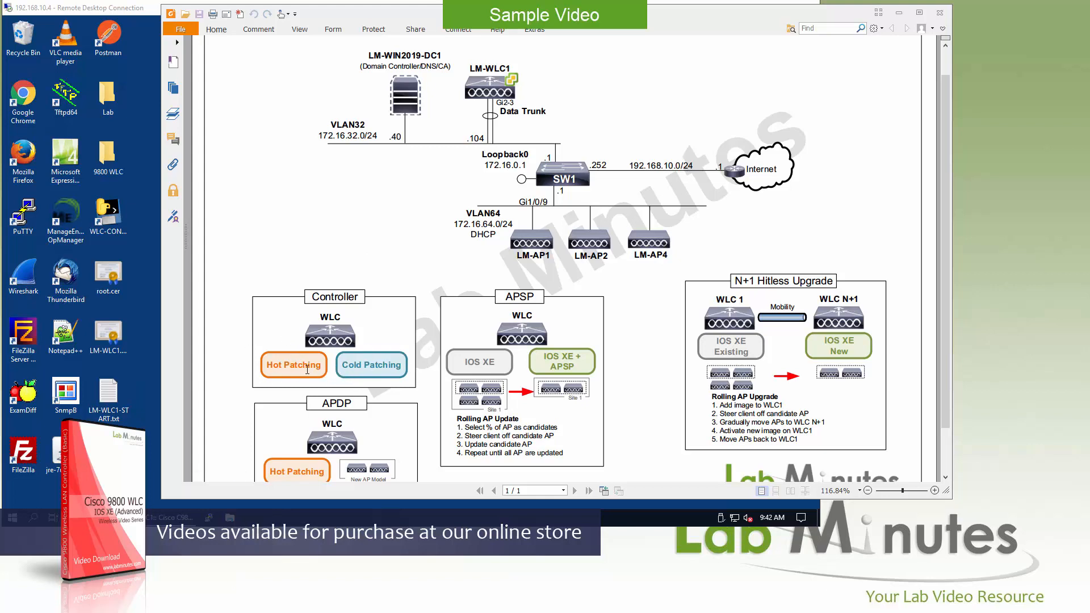
mouse_move(244, 371)
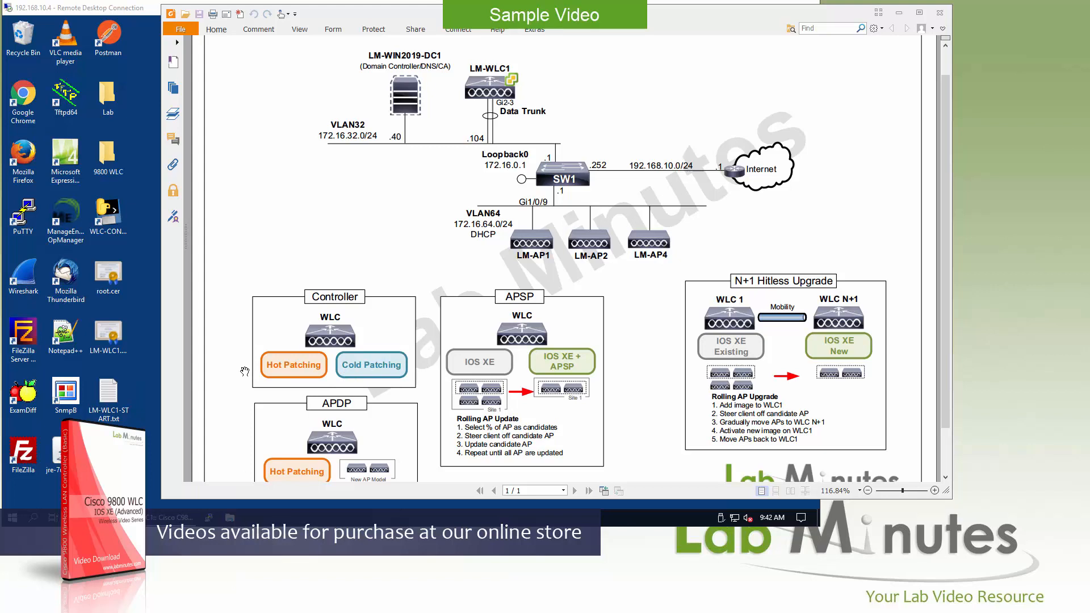
mouse_move(247, 368)
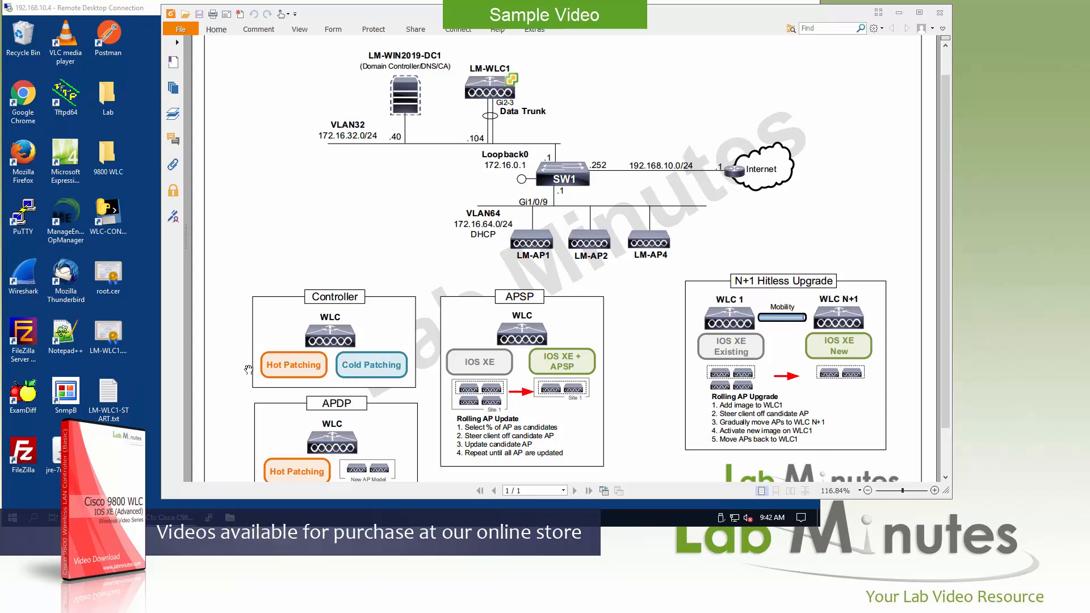